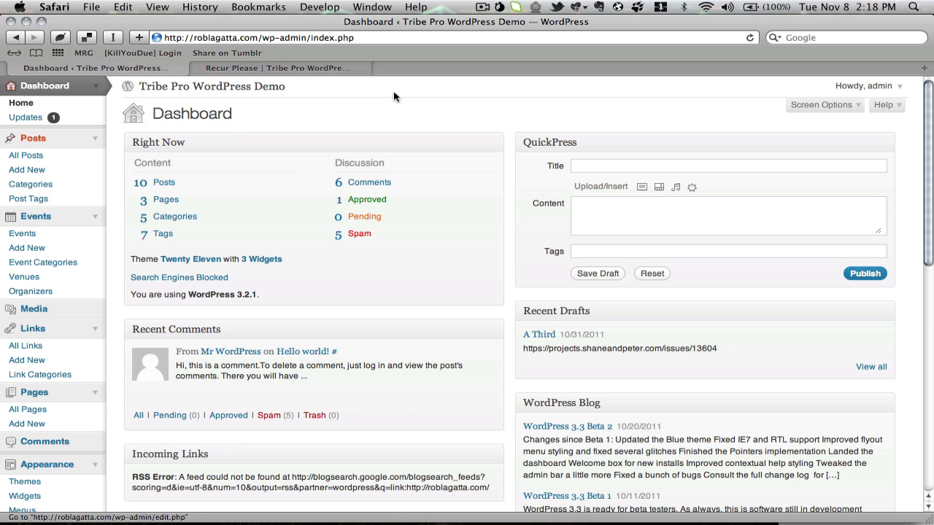
pyautogui.moveTo(88, 134)
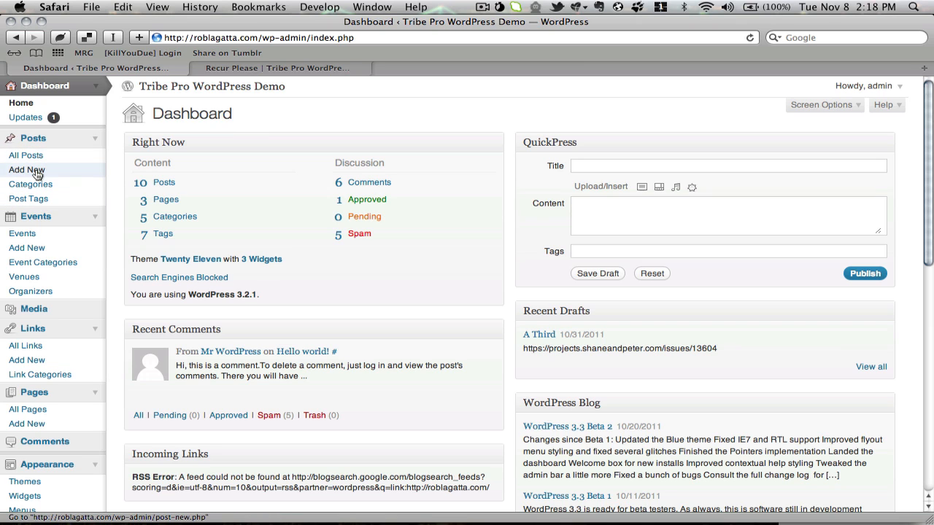
pyautogui.moveTo(28, 199)
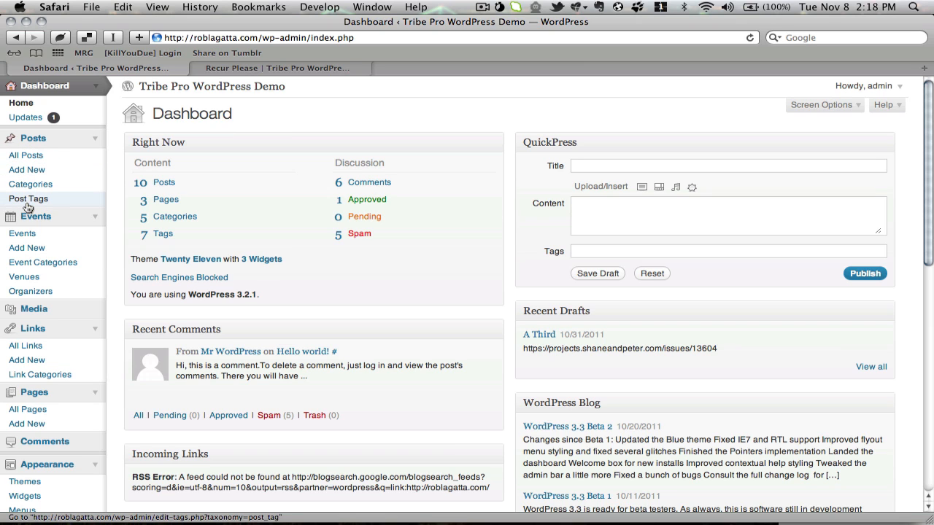
pyautogui.moveTo(35, 216)
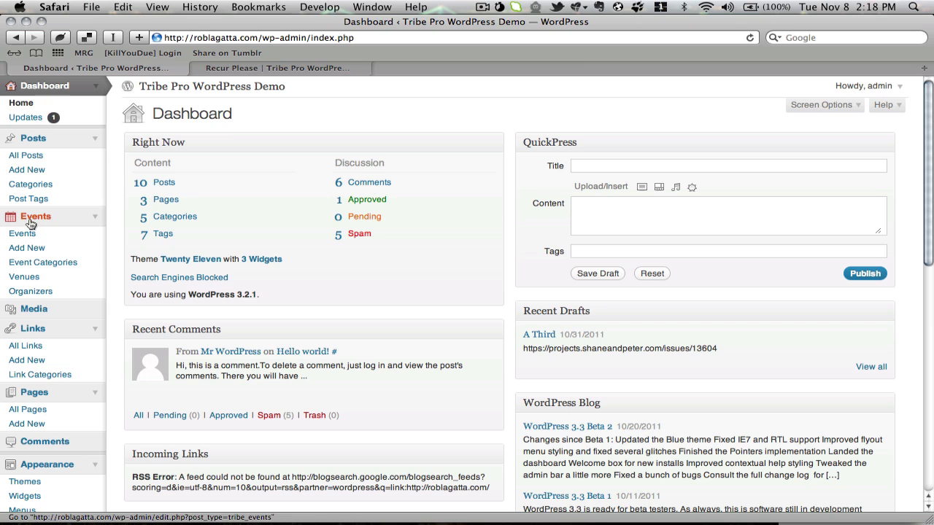
pyautogui.moveTo(24, 234)
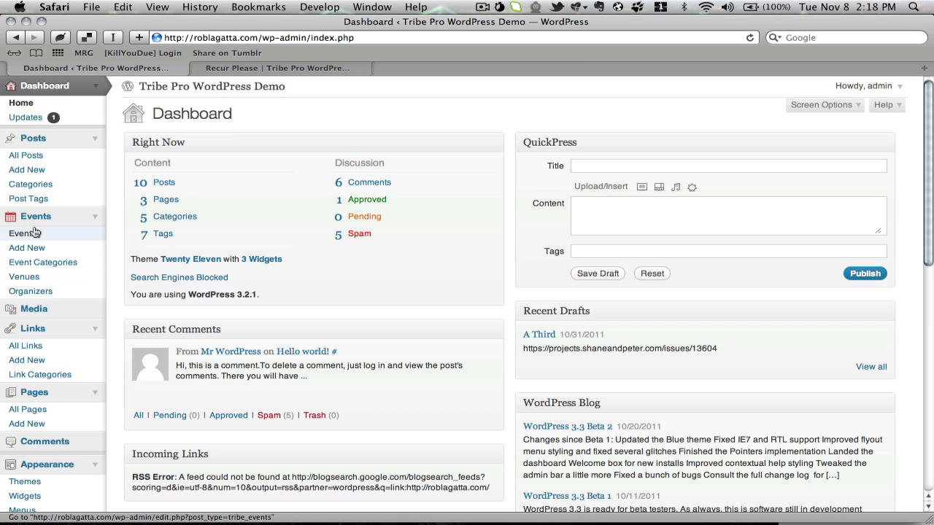
pyautogui.moveTo(29, 292)
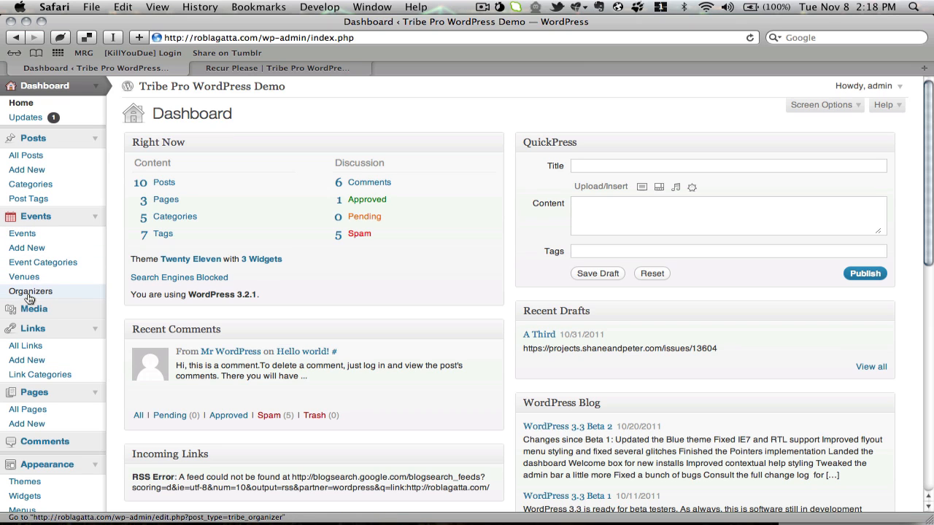
pyautogui.moveTo(29, 184)
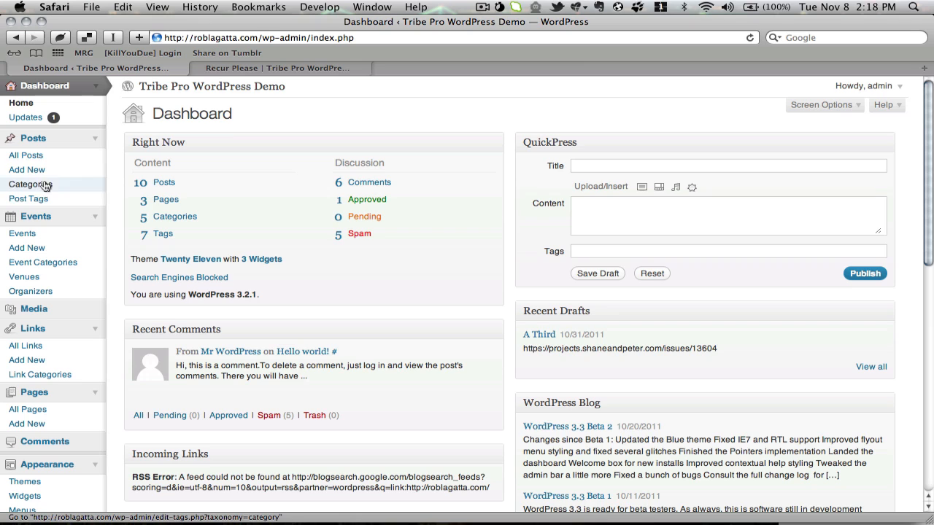
pyautogui.moveTo(30, 199)
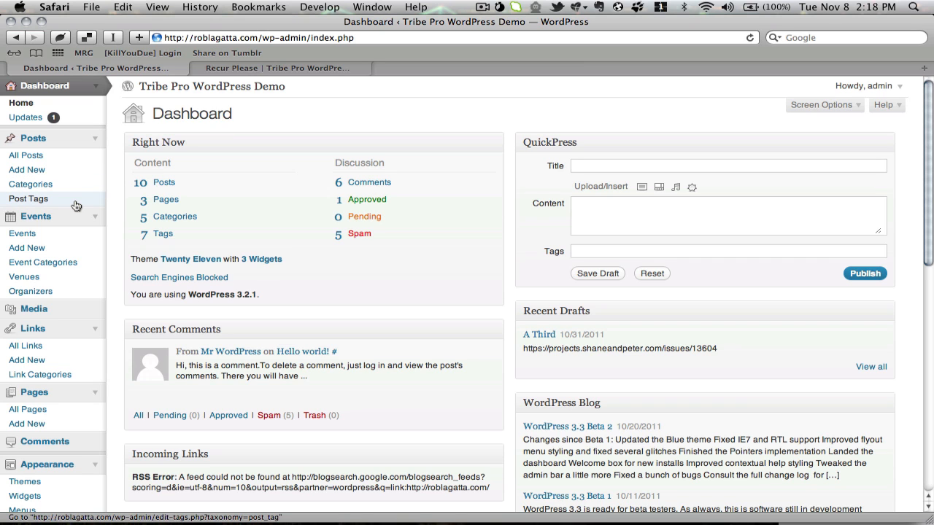
# Go to Settings > The Events Calendar and scroll to the Events URL setting
pyautogui.scroll(-3)
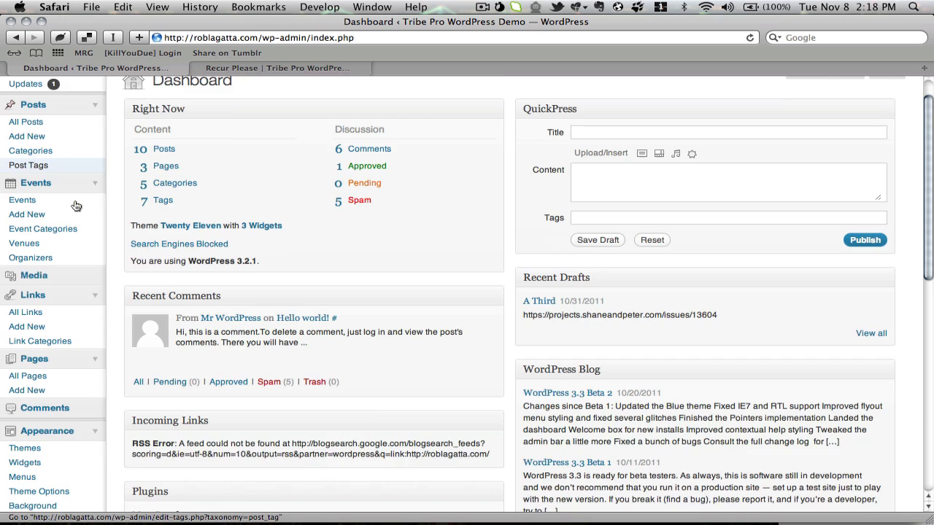
pyautogui.scroll(-3)
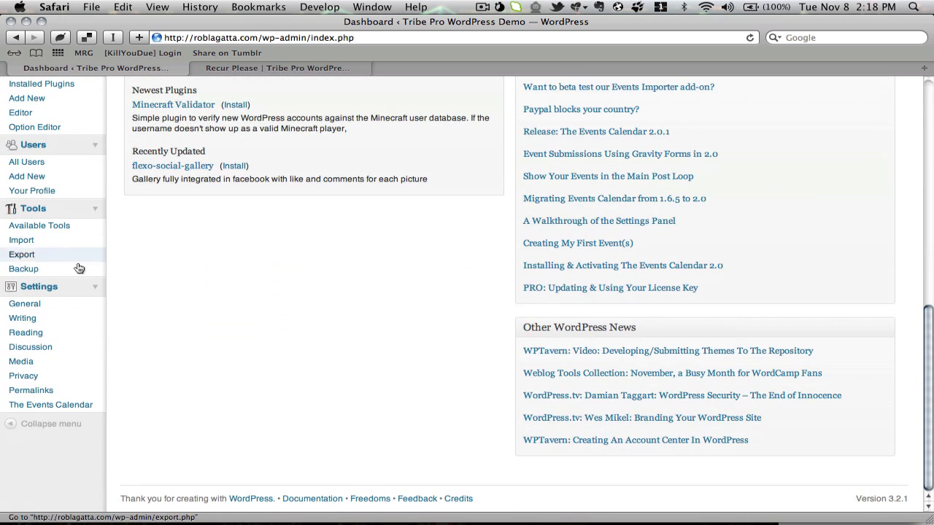
pyautogui.click(49, 404)
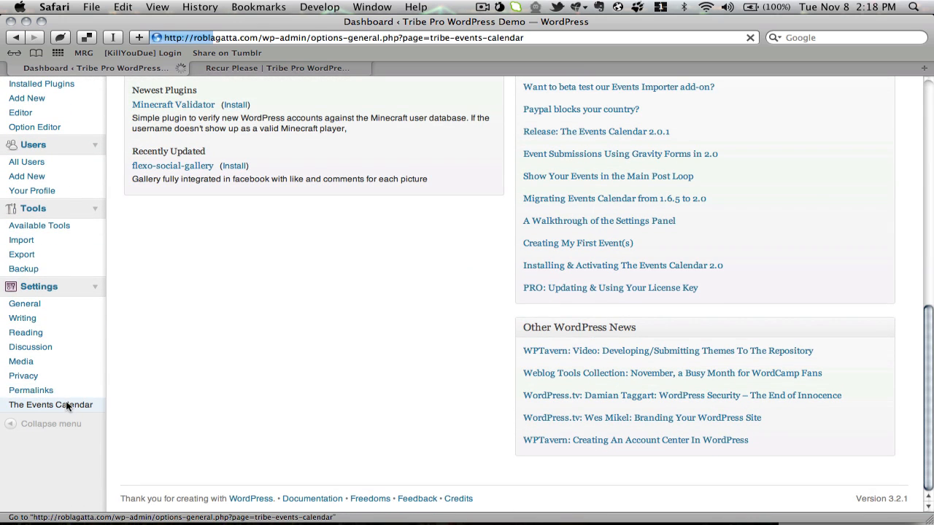
pyautogui.click(49, 404)
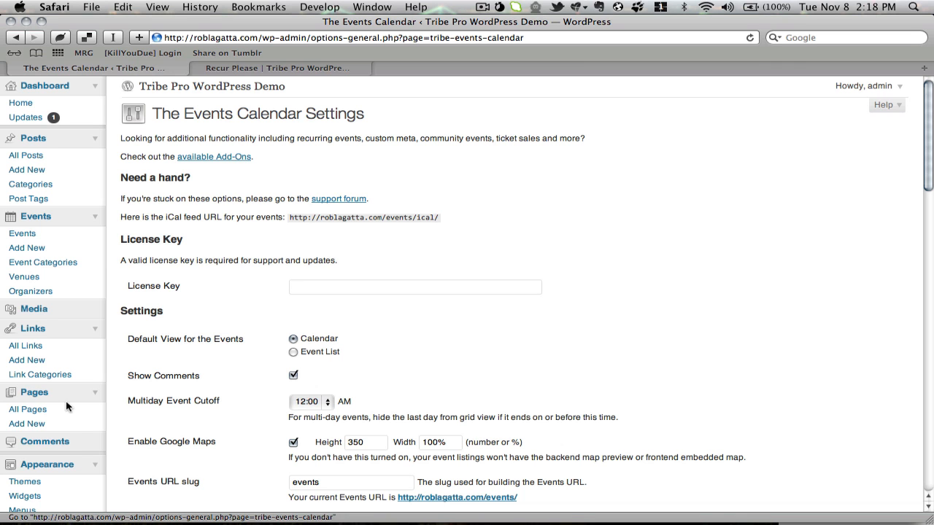
pyautogui.moveTo(265, 245)
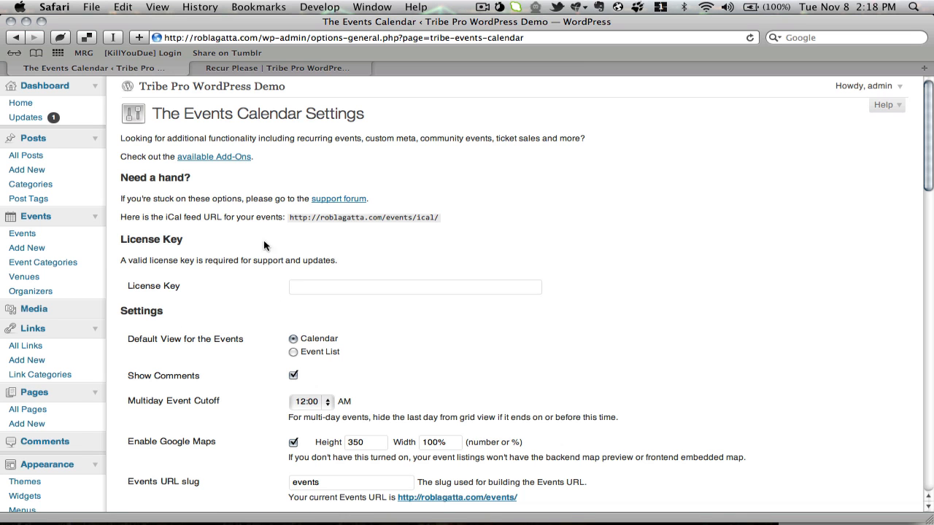
pyautogui.scroll(-3)
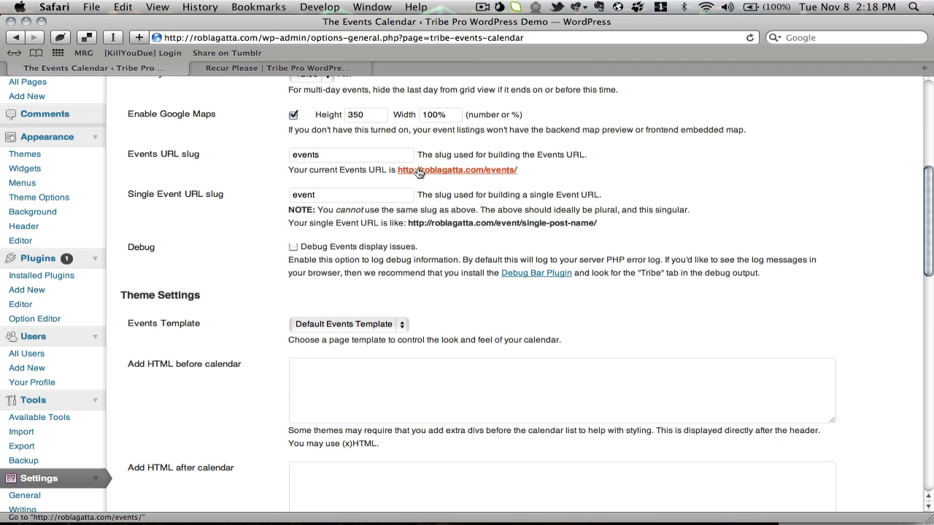
# View the front-end events calendar (November 2011) in a new tab, then return to the settings page
pyautogui.click(458, 169)
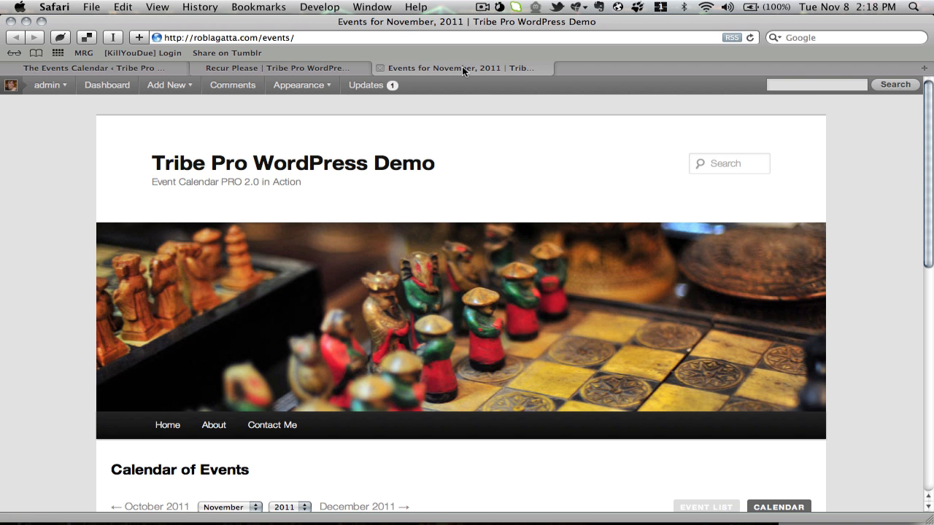
pyautogui.scroll(-3)
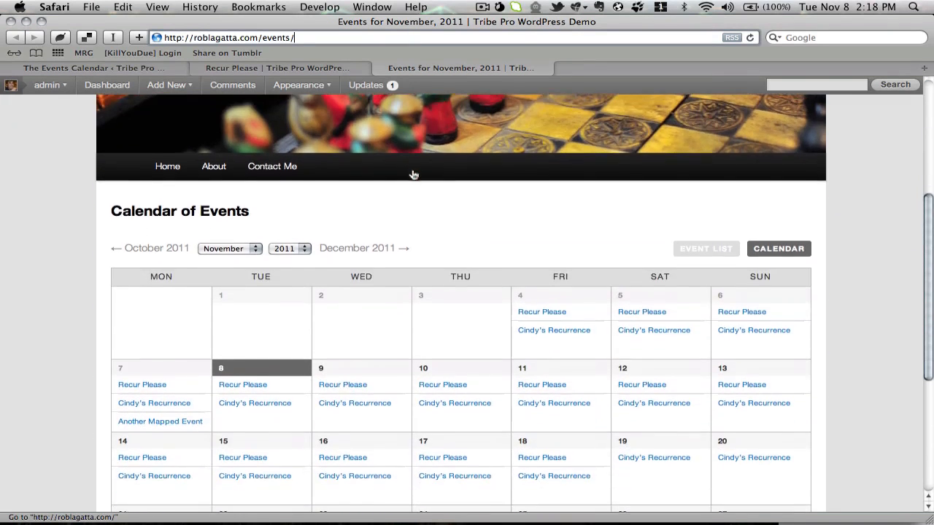
pyautogui.click(166, 84)
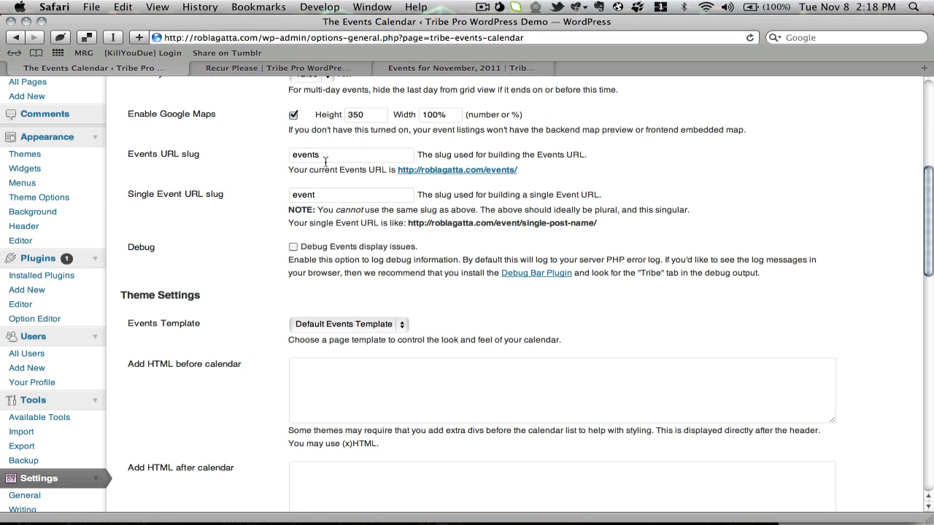
pyautogui.click(350, 155)
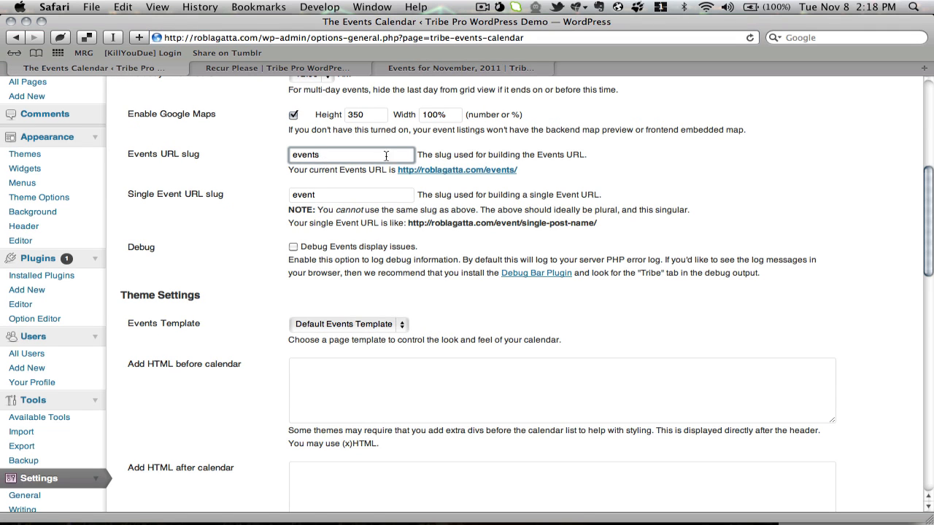
pyautogui.moveTo(457, 169)
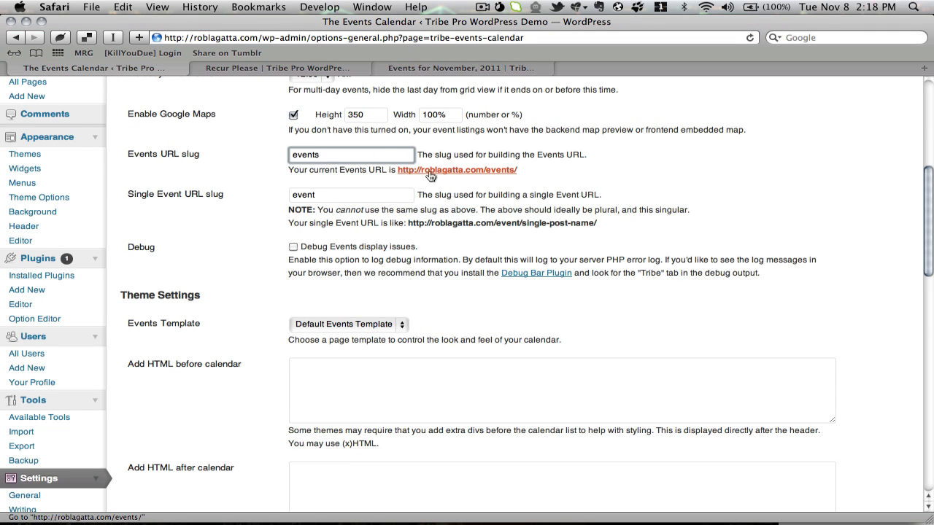
pyautogui.moveTo(502, 175)
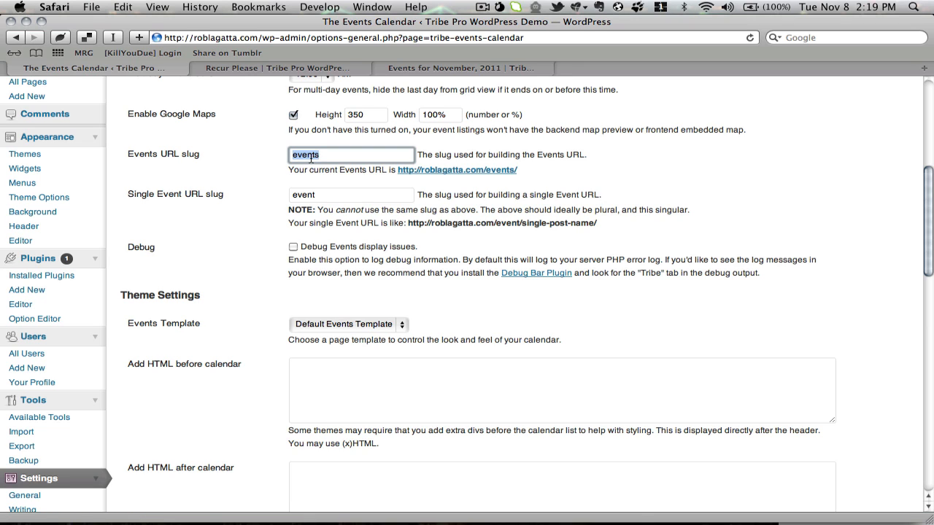
pyautogui.moveTo(458, 170)
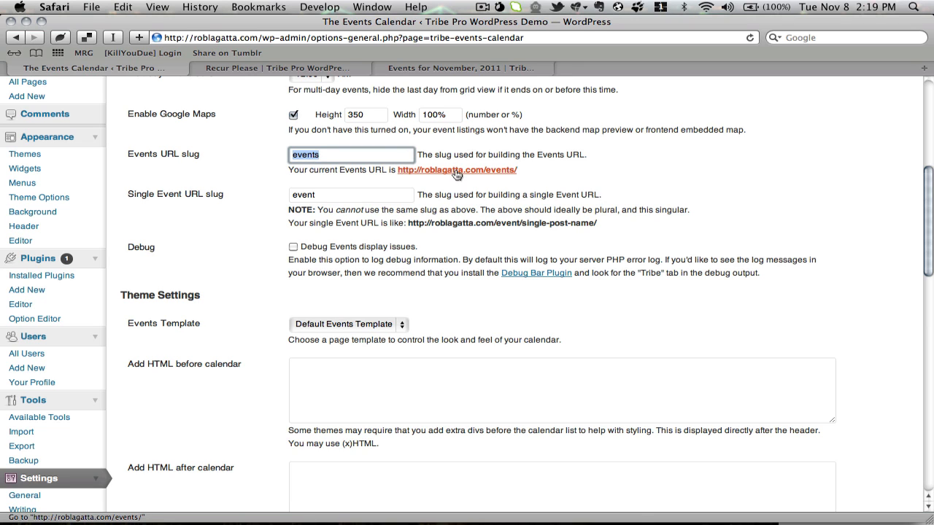
pyautogui.moveTo(467, 174)
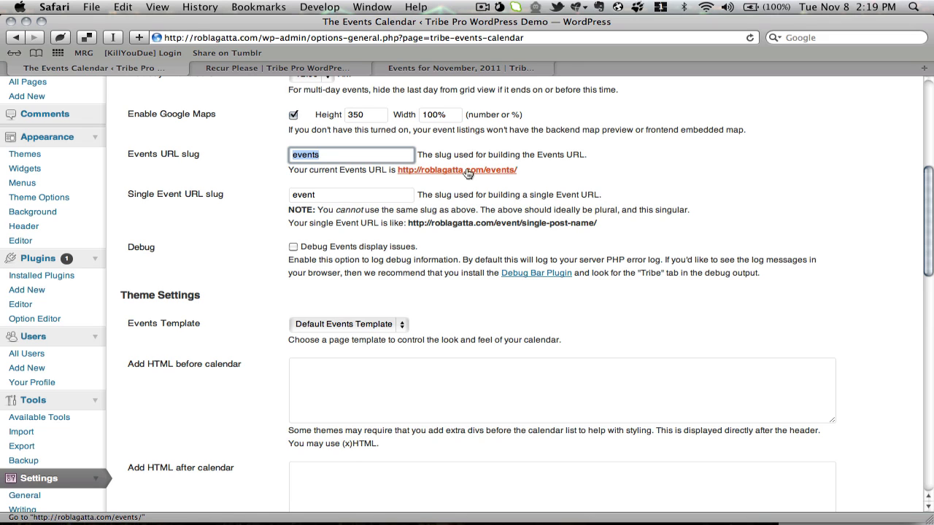
pyautogui.moveTo(197, 135)
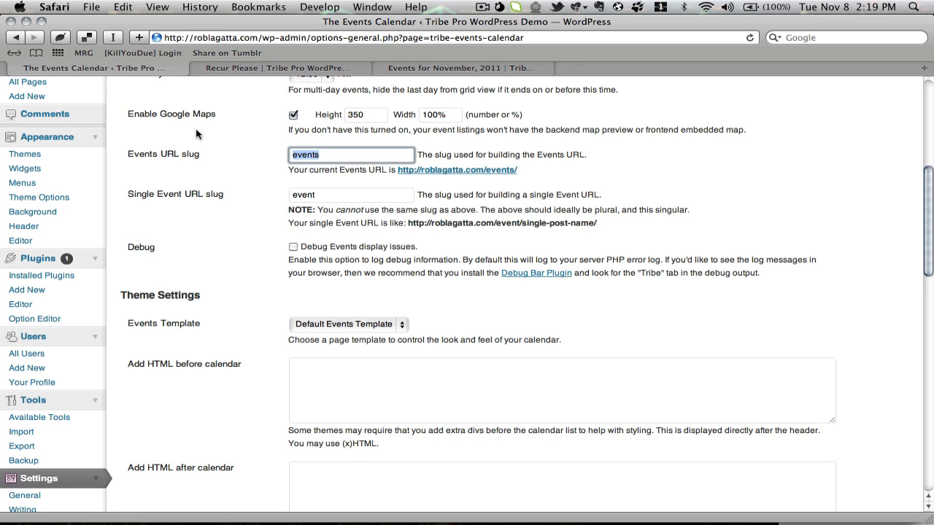
pyautogui.moveTo(187, 143)
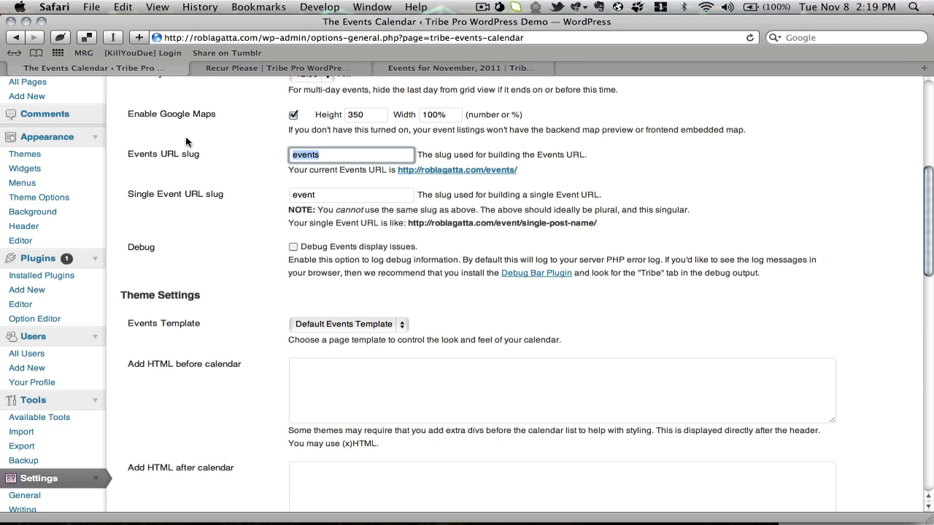
pyautogui.moveTo(366, 244)
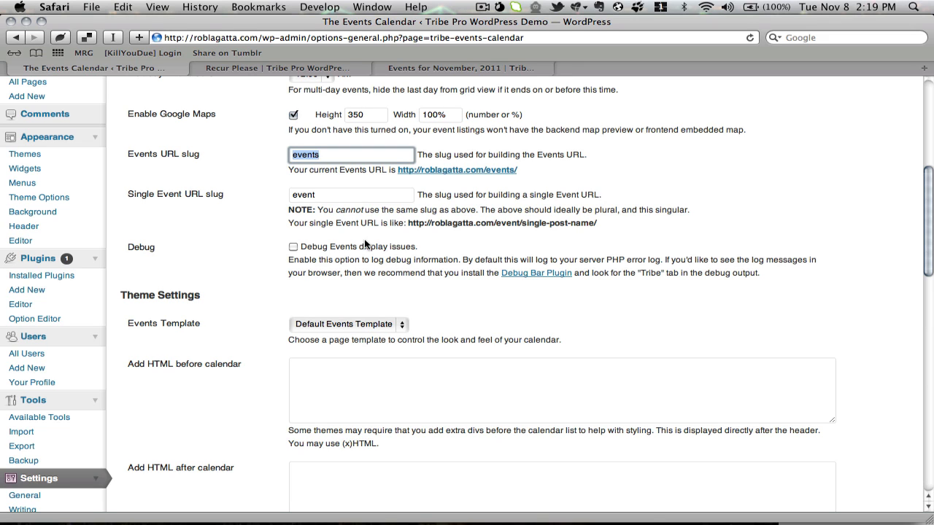
pyautogui.moveTo(46, 138)
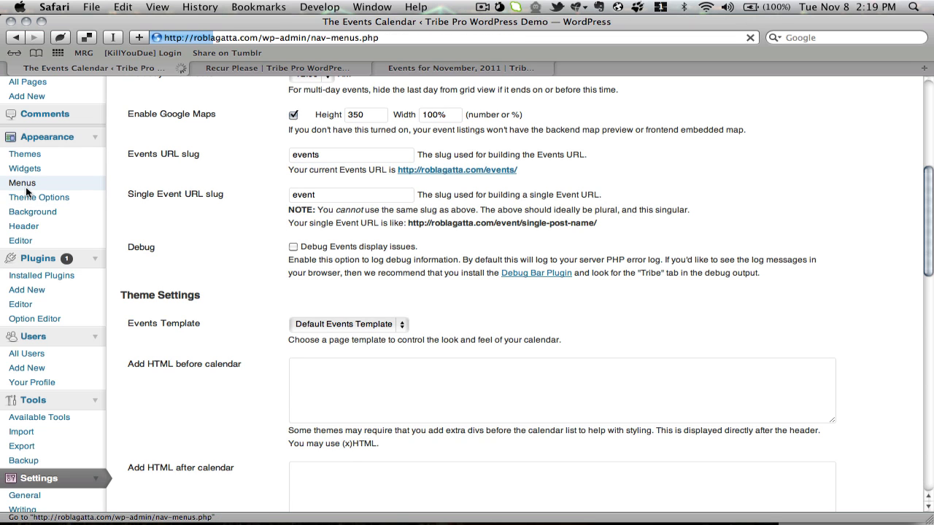
pyautogui.click(22, 182)
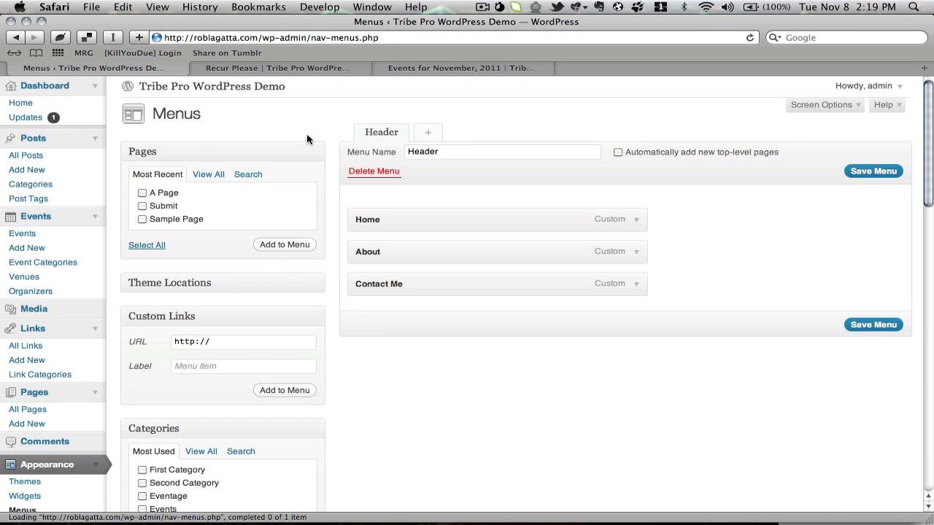
pyautogui.scroll(-3)
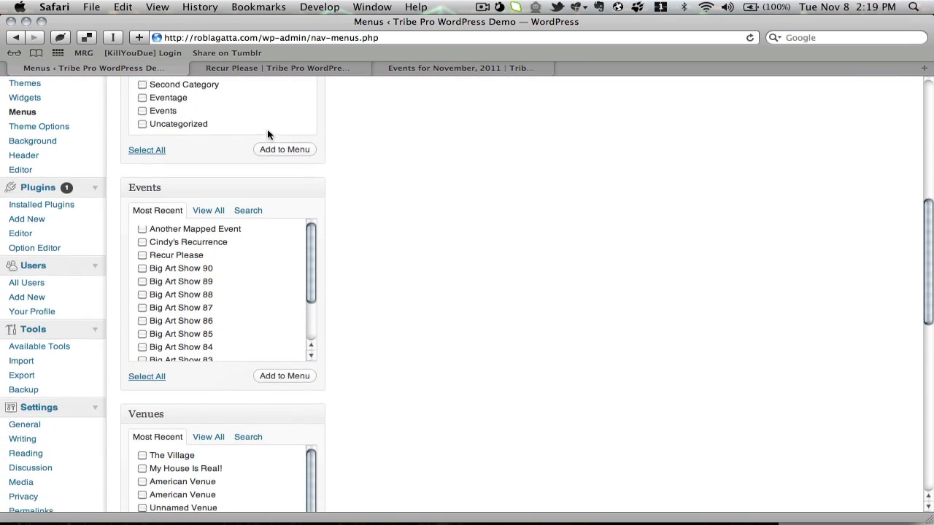
pyautogui.scroll(-3)
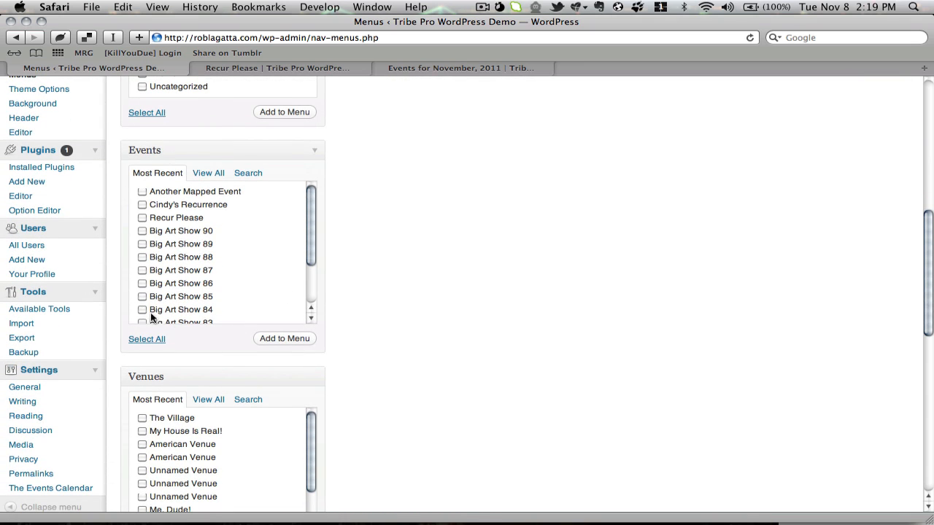
pyautogui.moveTo(338, 259)
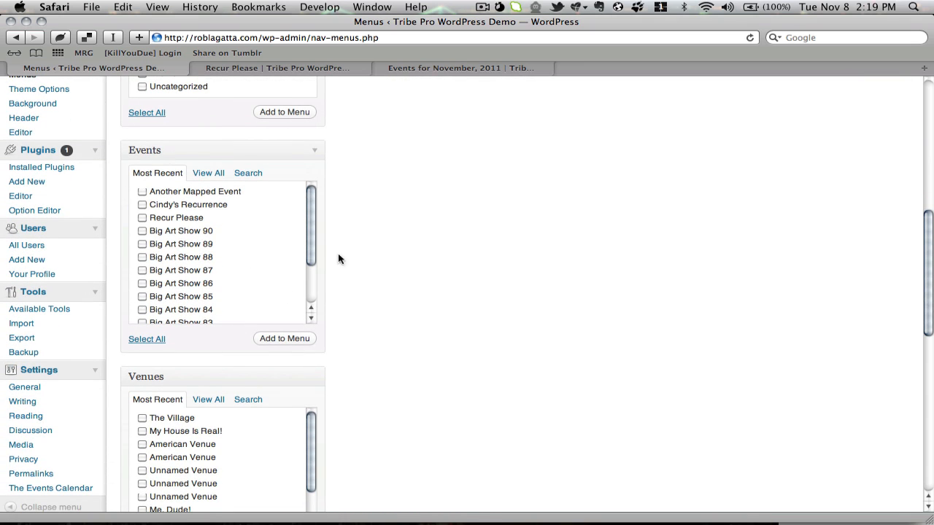
pyautogui.scroll(-3)
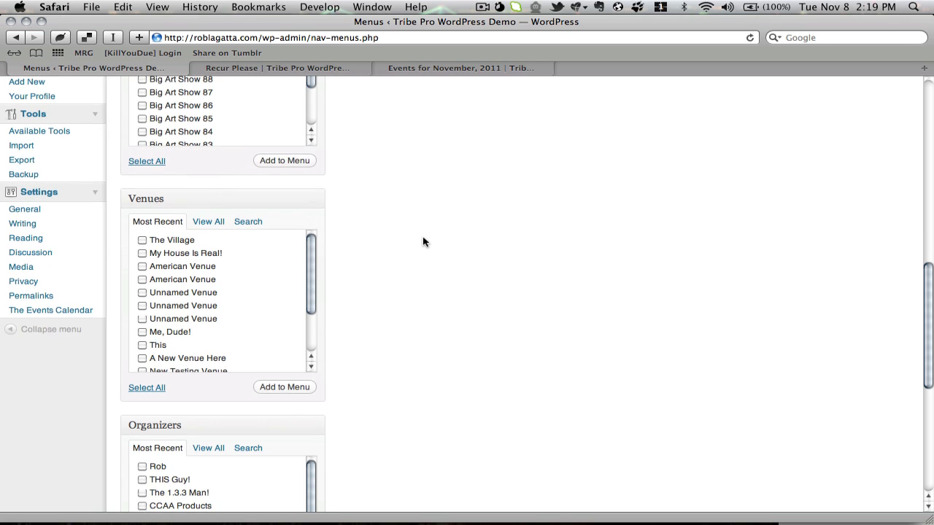
pyautogui.scroll(-3)
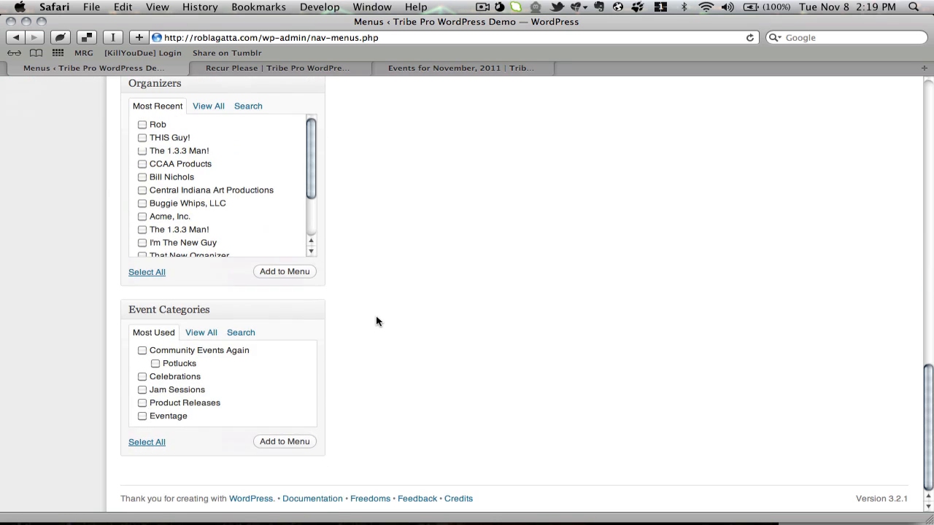
pyautogui.scroll(3)
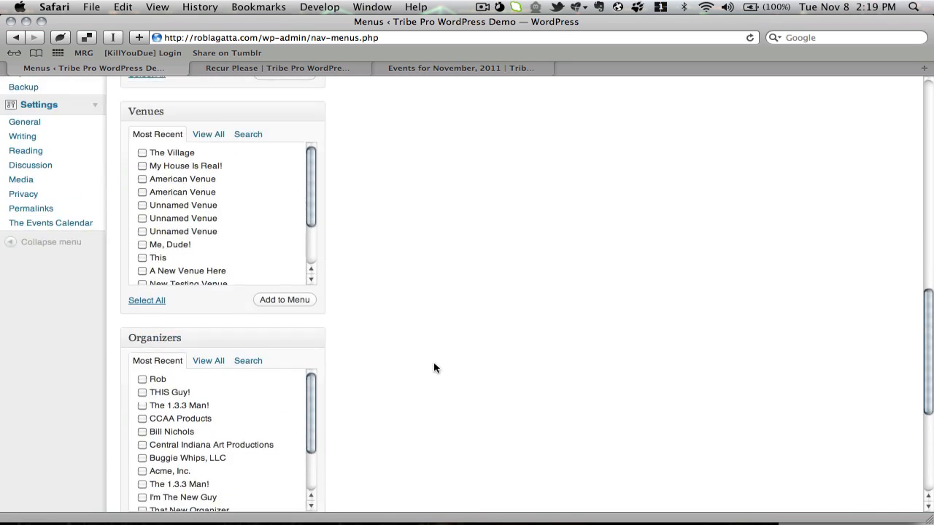
pyautogui.scroll(3)
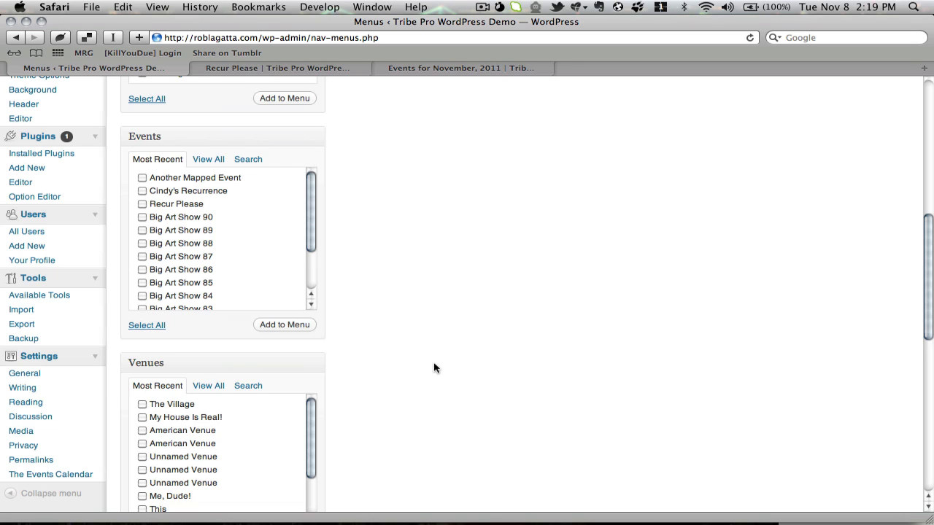
pyautogui.moveTo(426, 245)
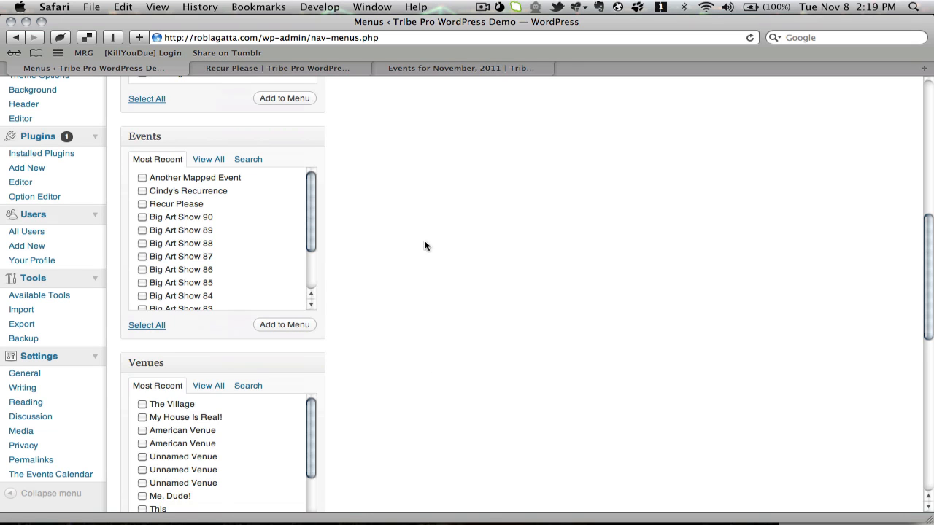
# List all events, tick the Events calendar entry and add it to the Header menu
pyautogui.click(207, 159)
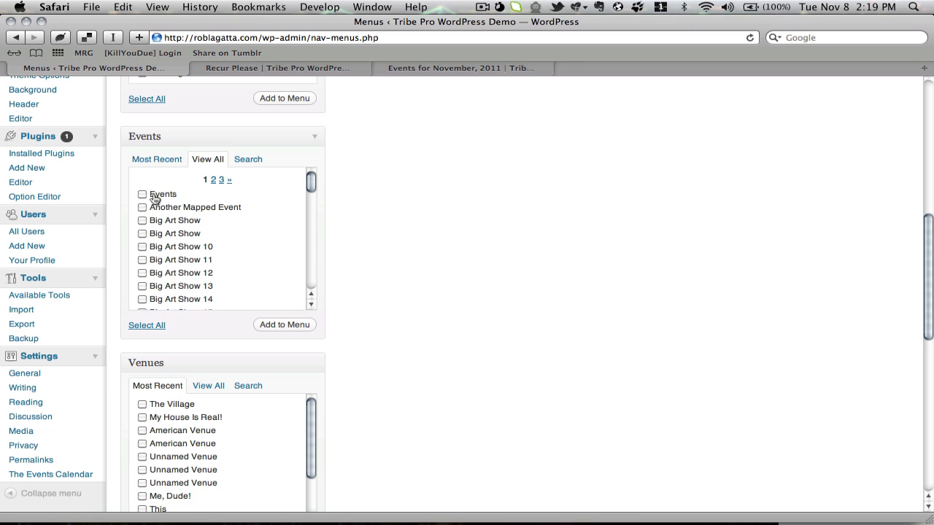
pyautogui.moveTo(178, 268)
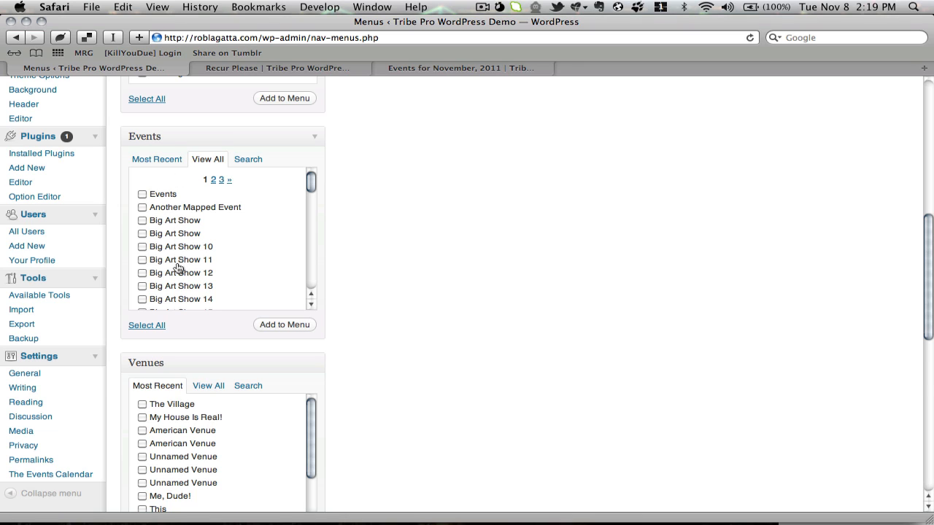
pyautogui.moveTo(169, 196)
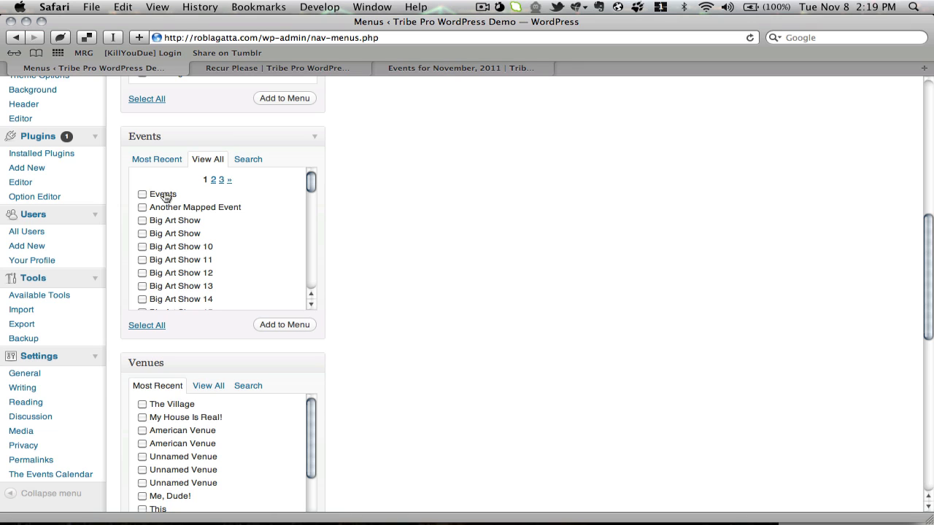
pyautogui.click(143, 194)
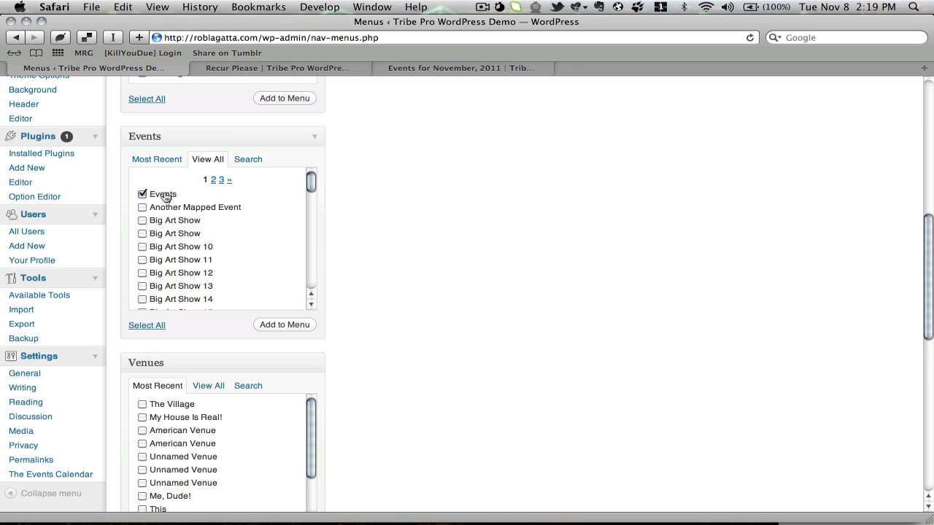
pyautogui.click(284, 324)
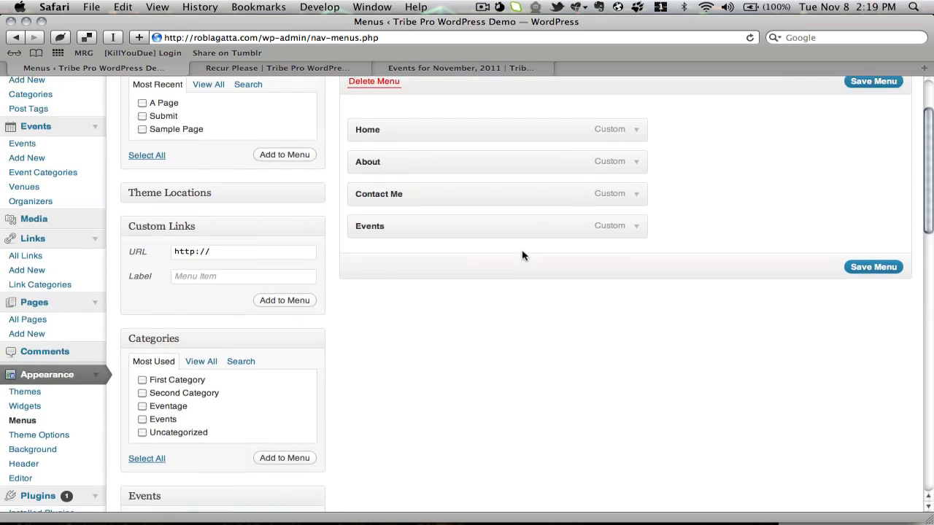
# Save the Header menu with the Events item relabelled 'My Events'
pyautogui.scroll(3)
pyautogui.write('My Events')
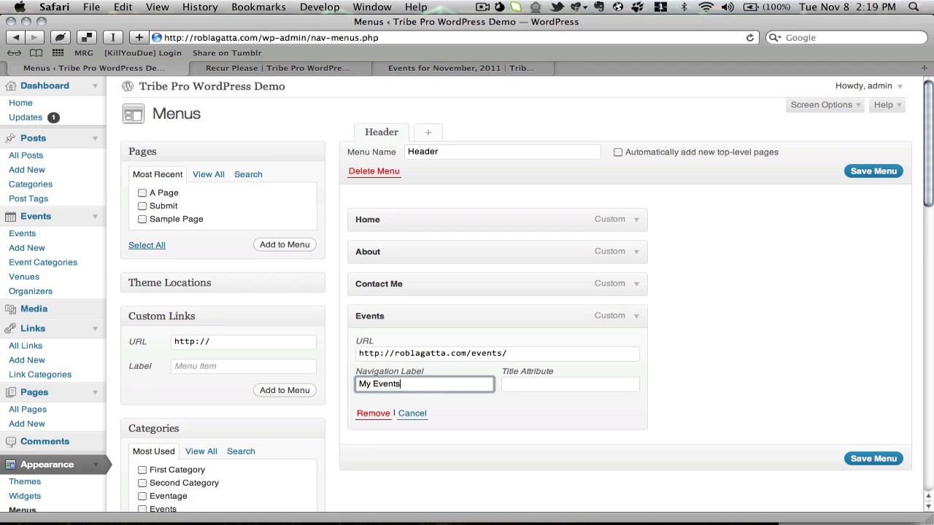
pyautogui.click(873, 171)
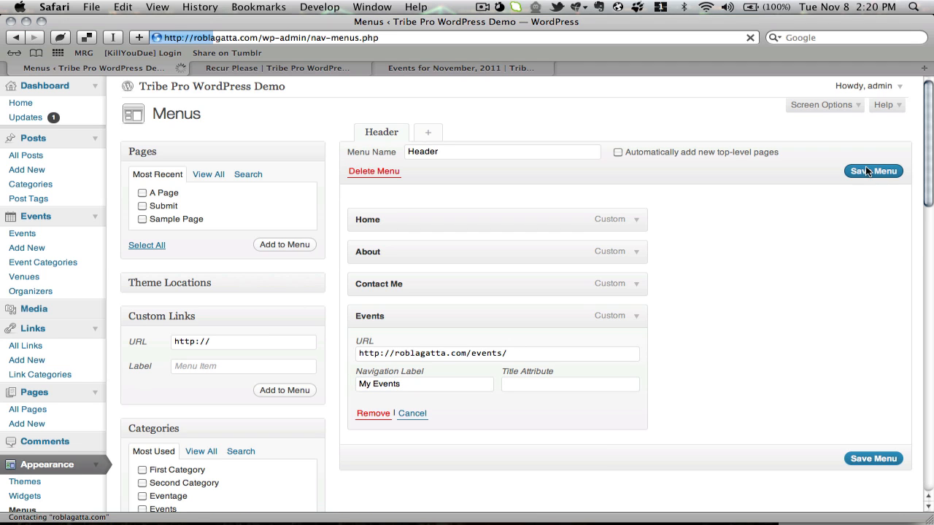
pyautogui.click(872, 171)
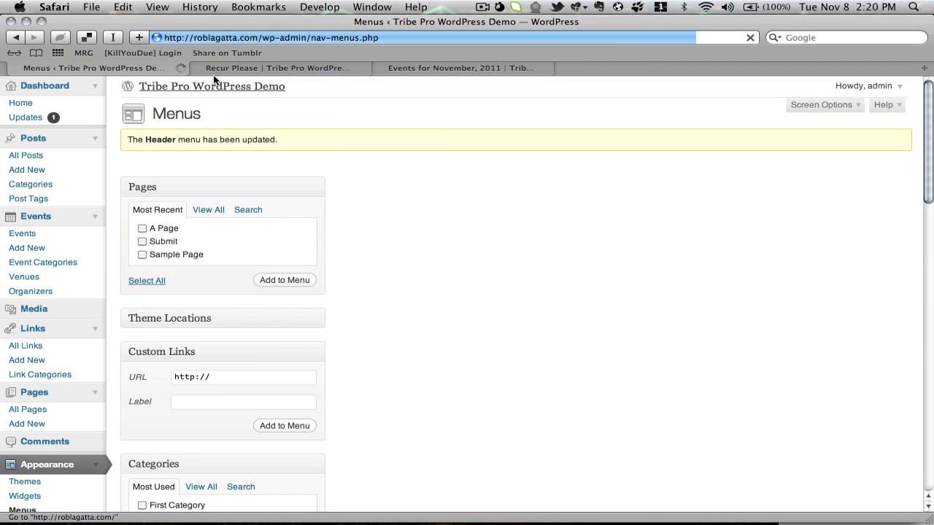
pyautogui.click(270, 68)
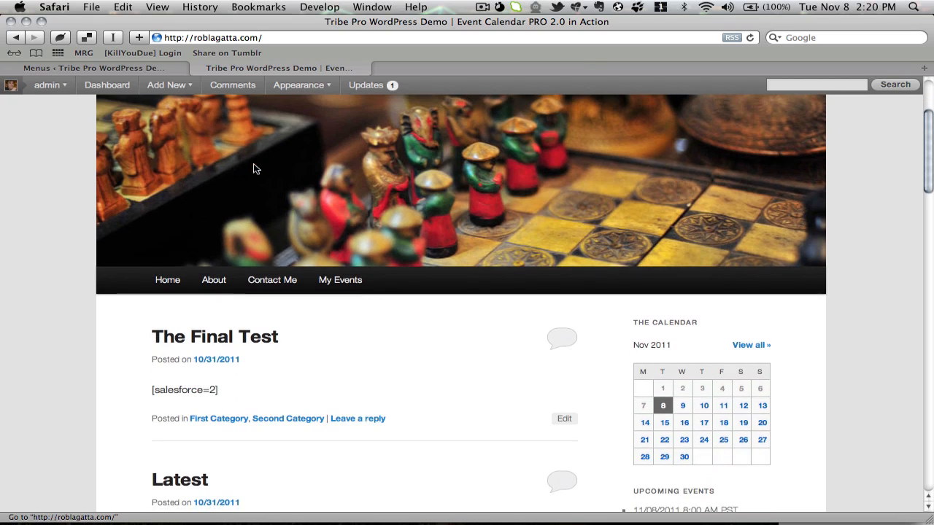
pyautogui.moveTo(340, 280)
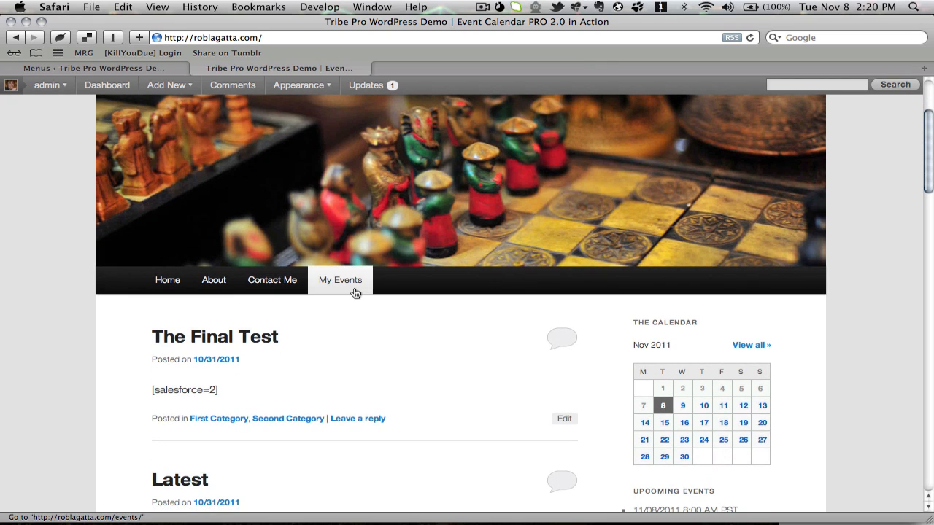
pyautogui.moveTo(724, 423)
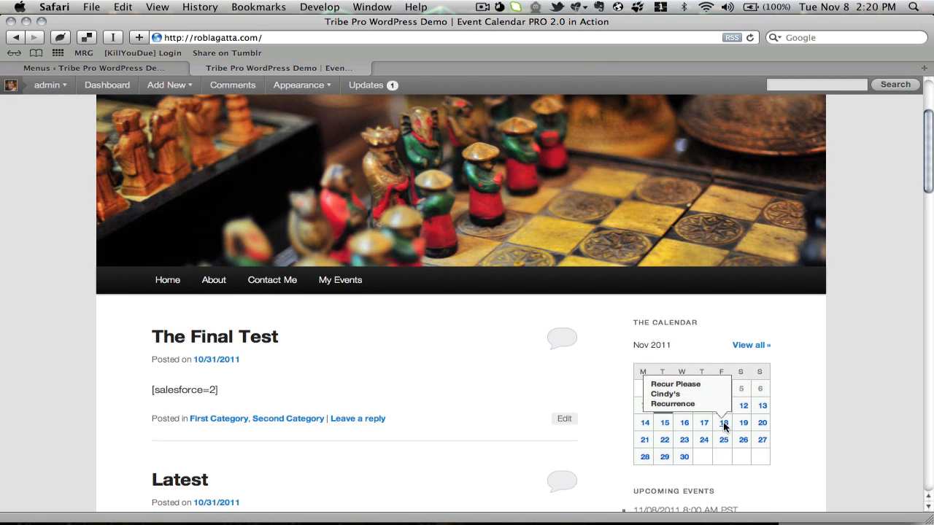
pyautogui.moveTo(693, 394)
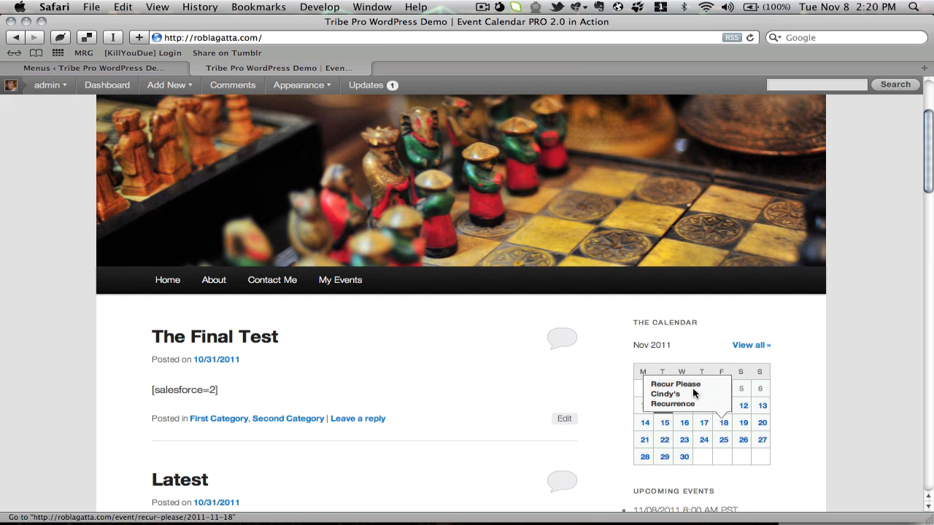
pyautogui.click(674, 385)
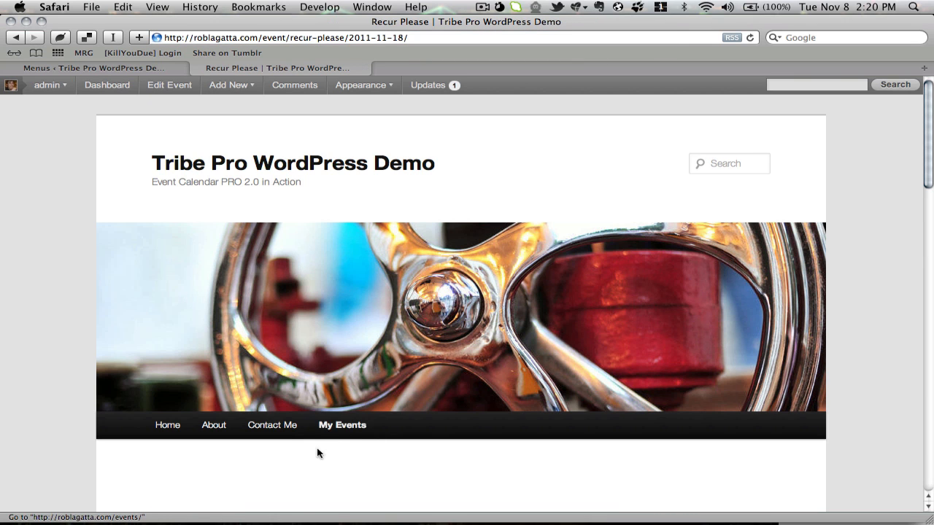
pyautogui.moveTo(341, 426)
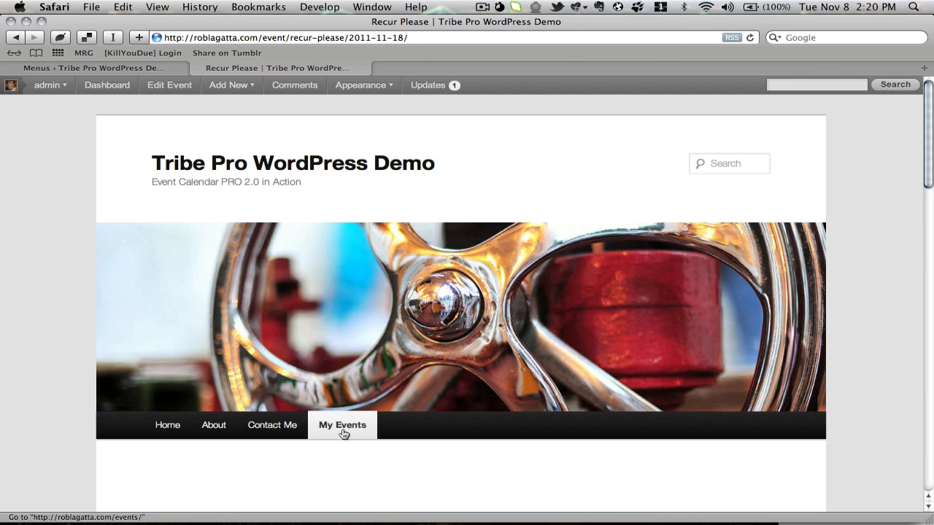
pyautogui.scroll(-3)
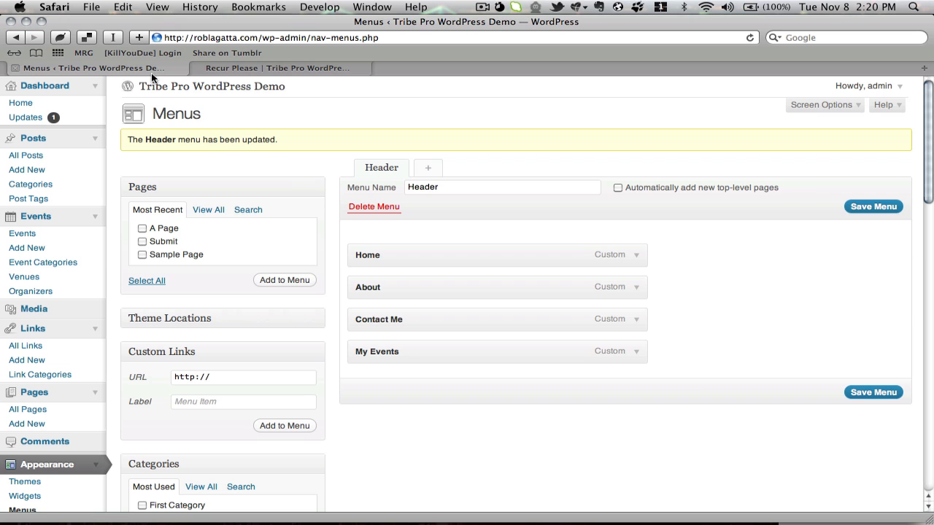
# Tick Big Art Show 90 in the Events box for adding under My Events
pyautogui.scroll(-3)
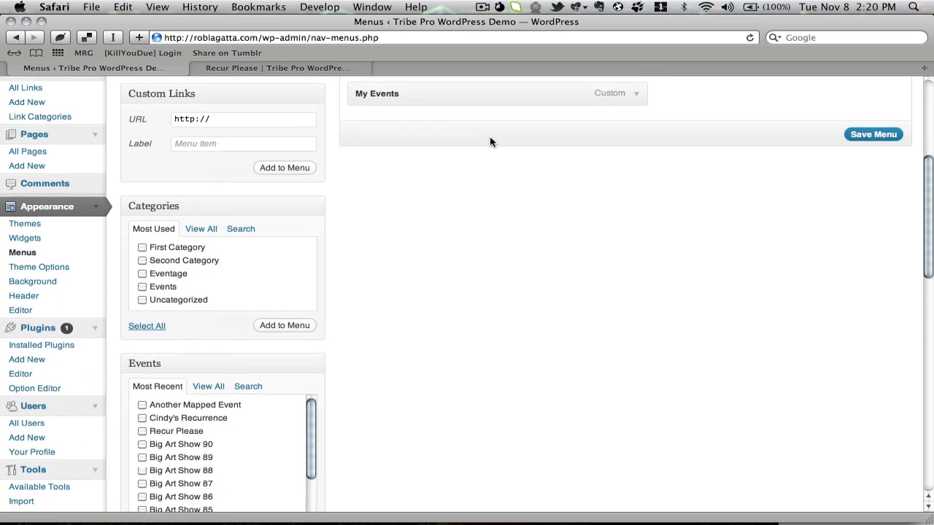
pyautogui.scroll(-3)
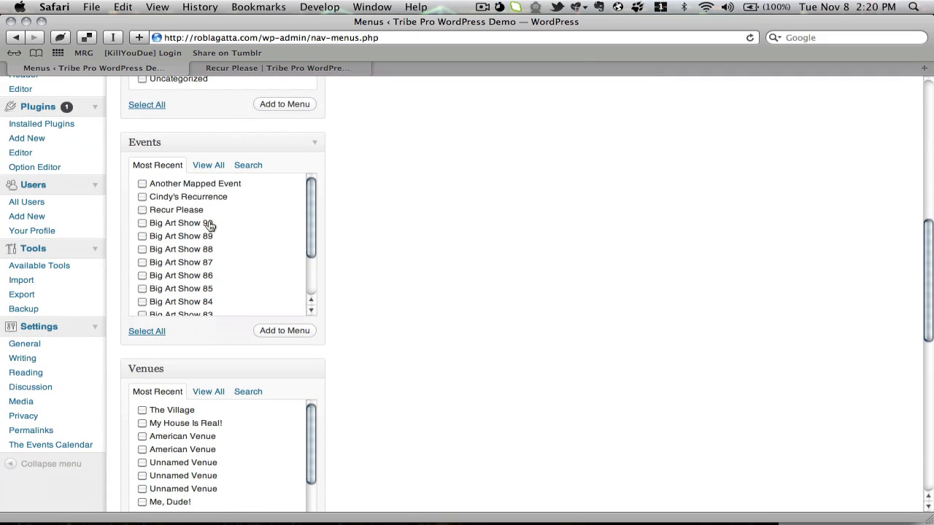
pyautogui.click(143, 222)
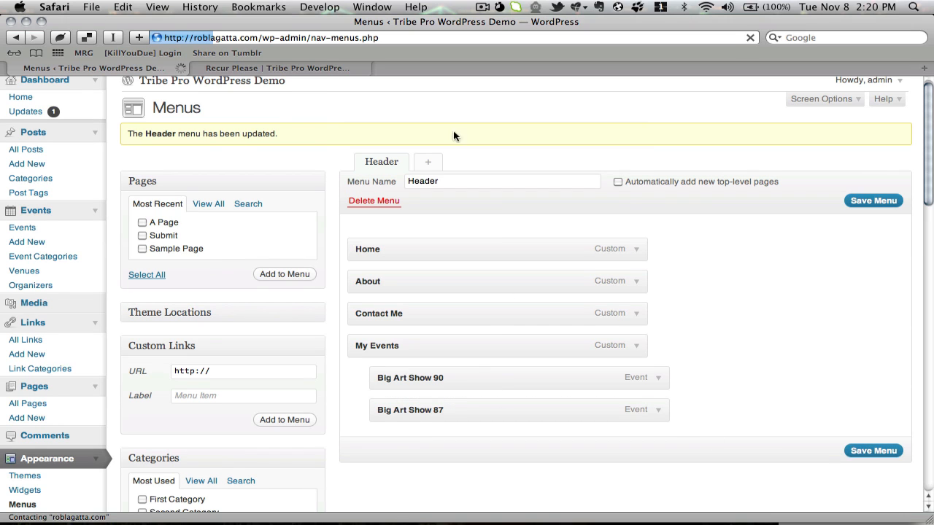
# Check on the live site that My Events drops down to Big Art Show 90 and 87
pyautogui.click(280, 69)
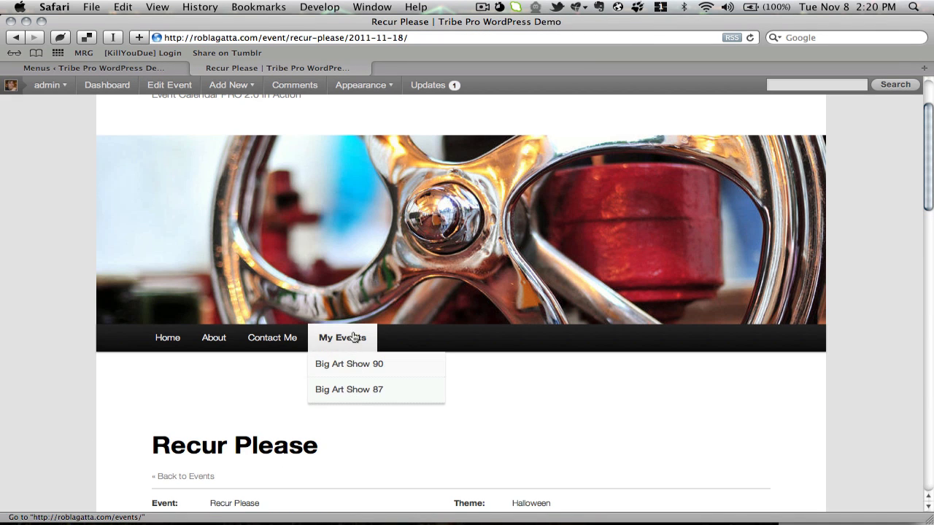
pyautogui.moveTo(102, 260)
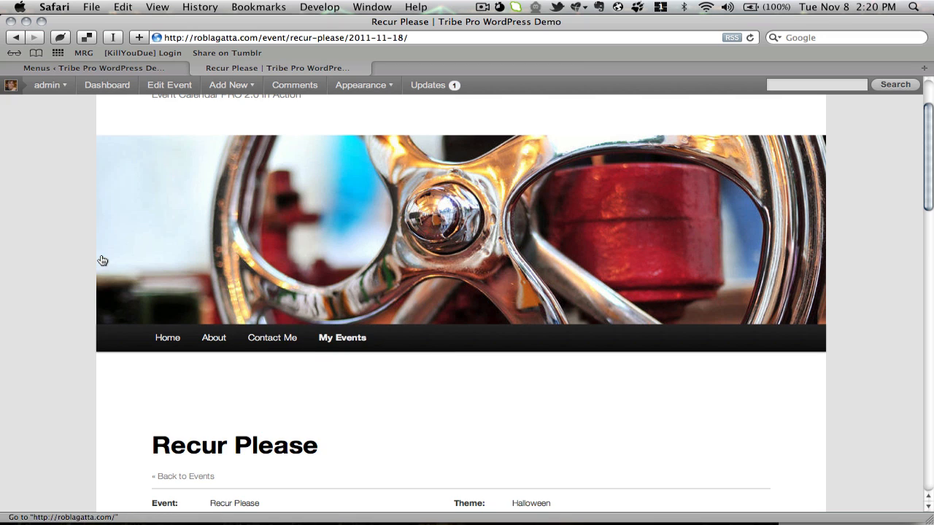